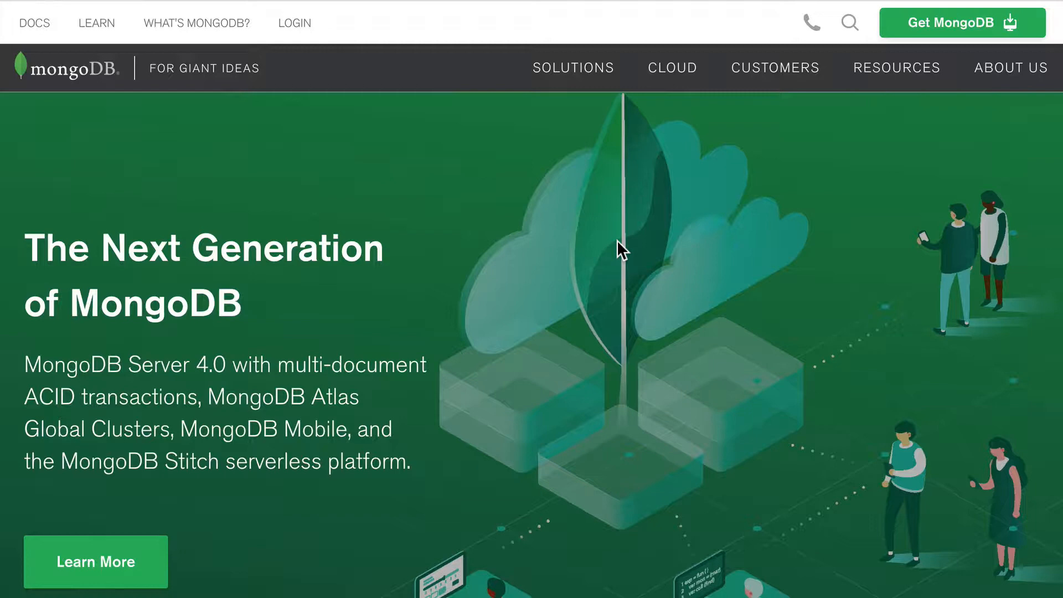
mouse_move(592, 216)
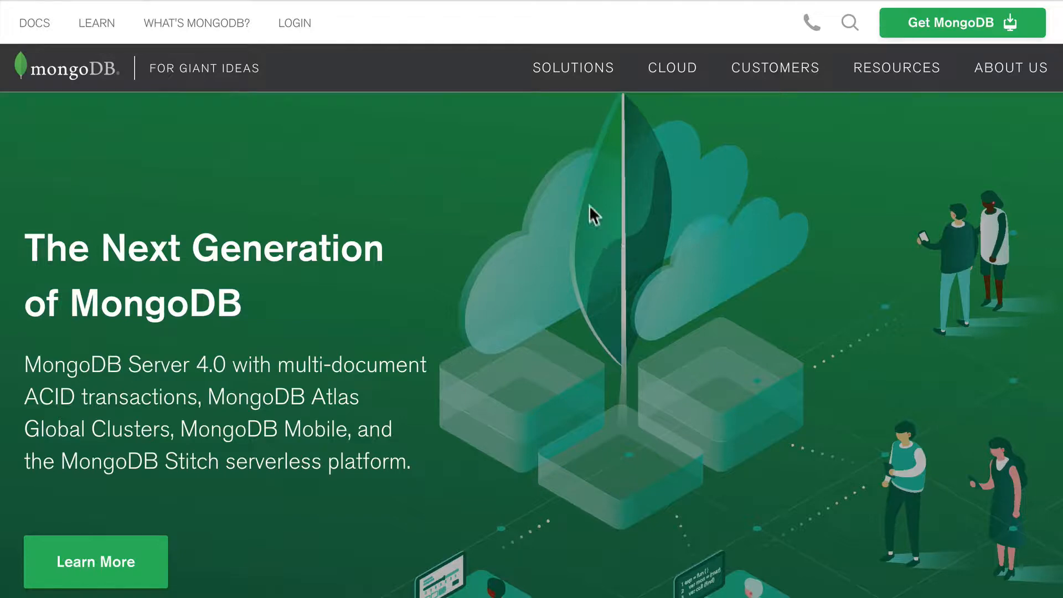
mouse_move(674, 75)
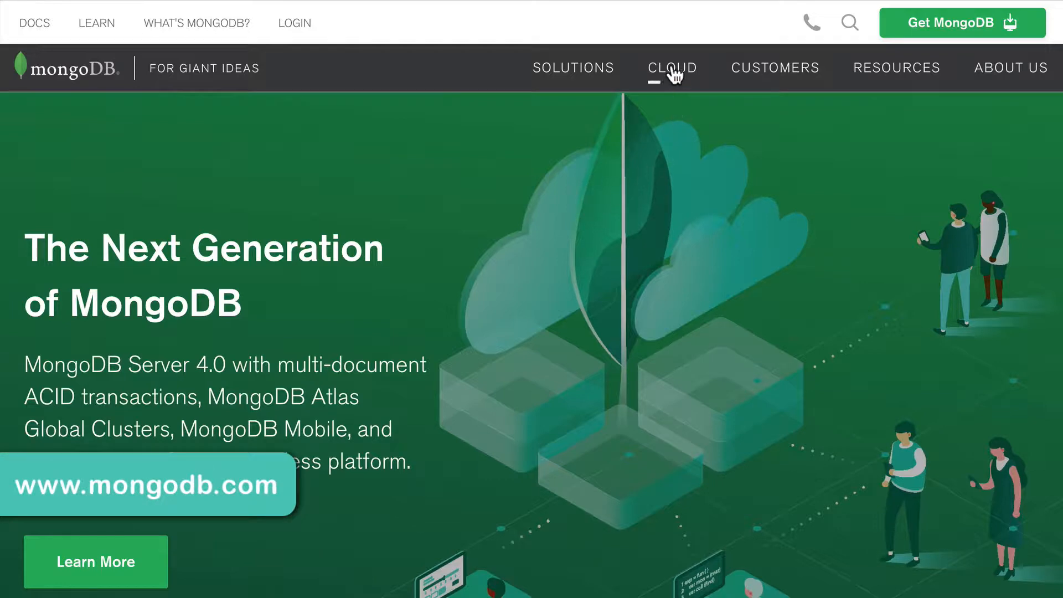
Open the CLOUD dropdown in the mongodb.com top navigation bar
click(672, 68)
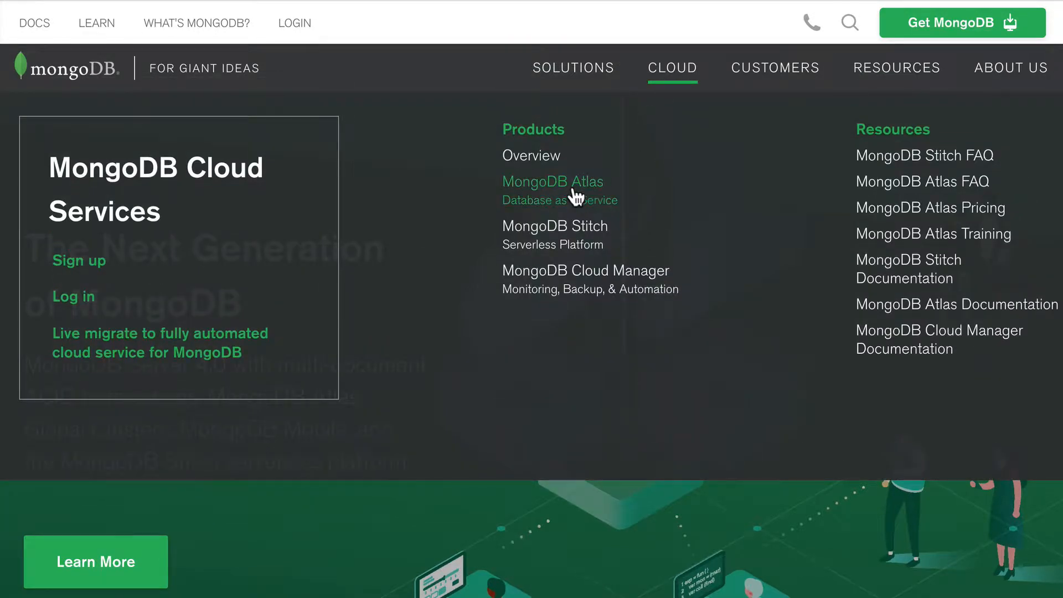
Go to the MongoDB Atlas product page from the Cloud menu's Products list
click(553, 181)
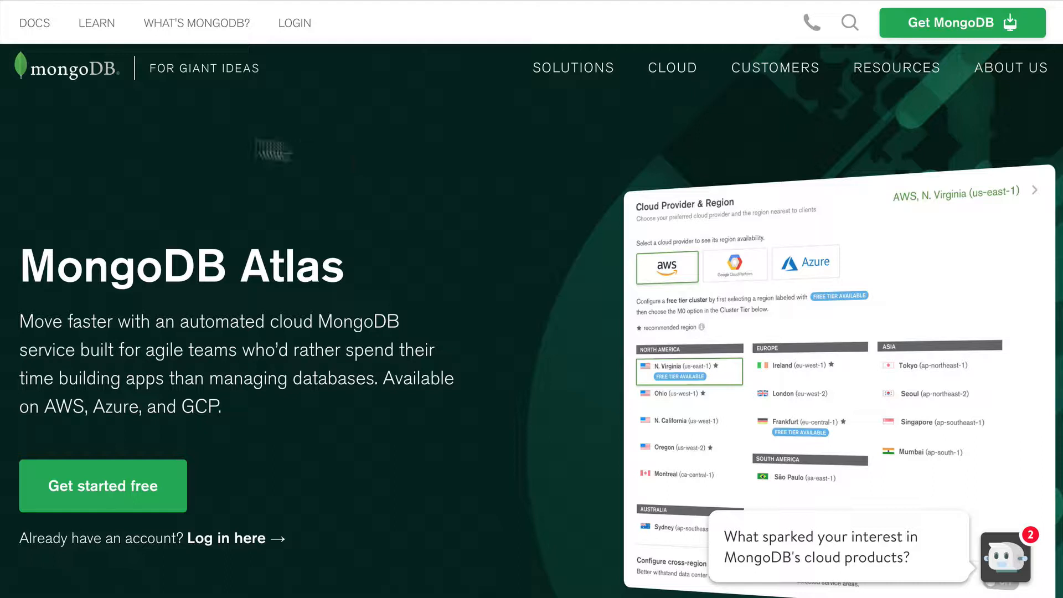
mouse_move(129, 236)
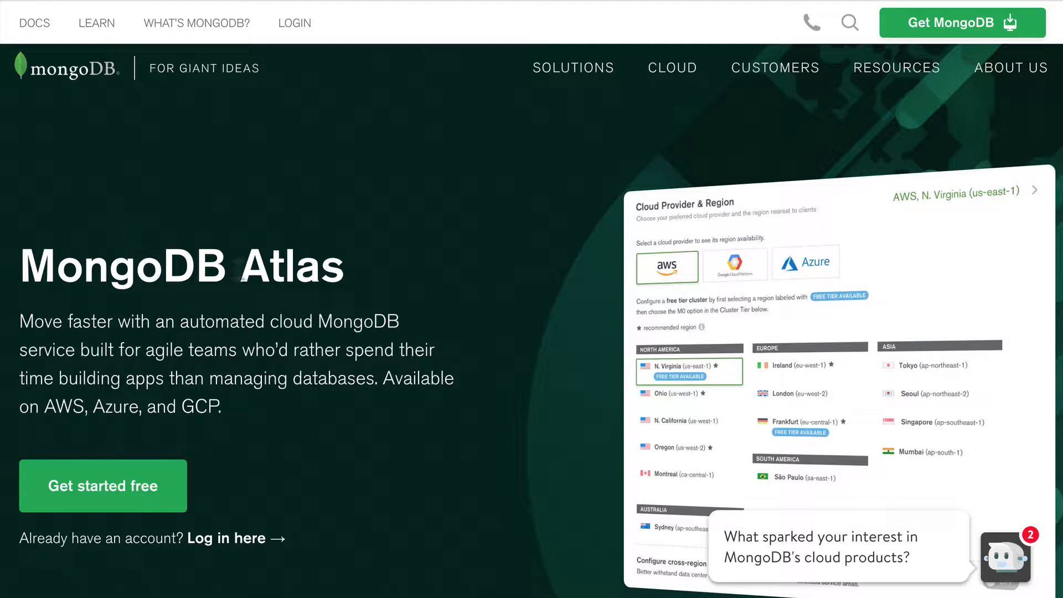
mouse_move(264, 270)
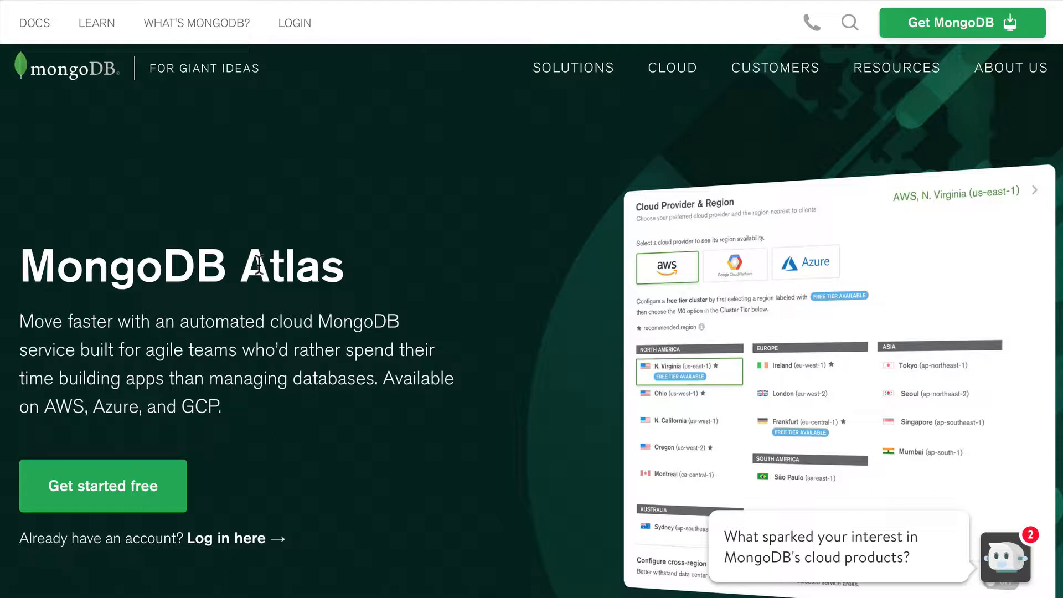
mouse_move(314, 468)
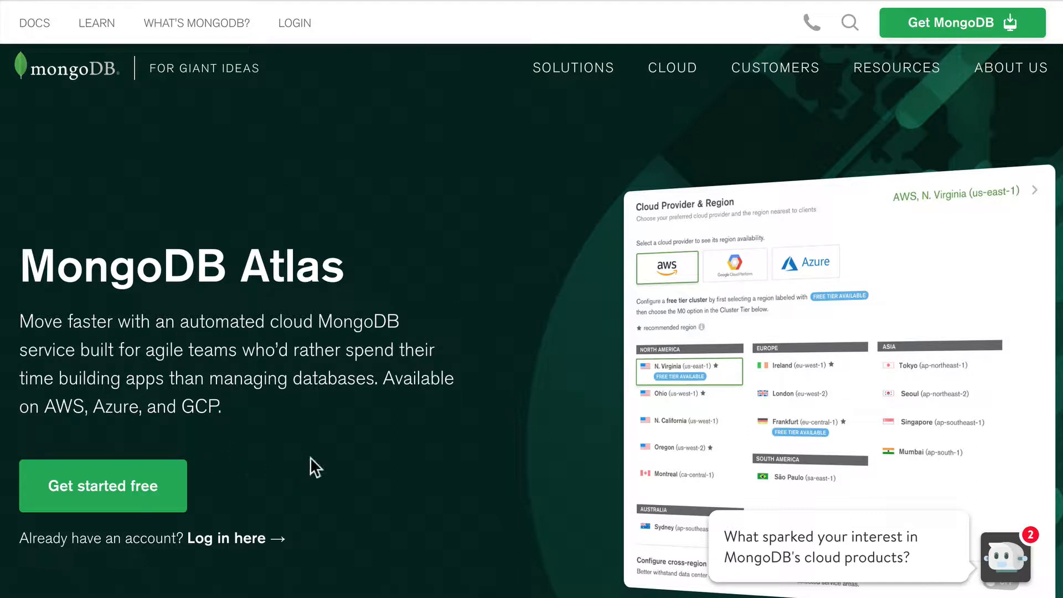
mouse_move(307, 431)
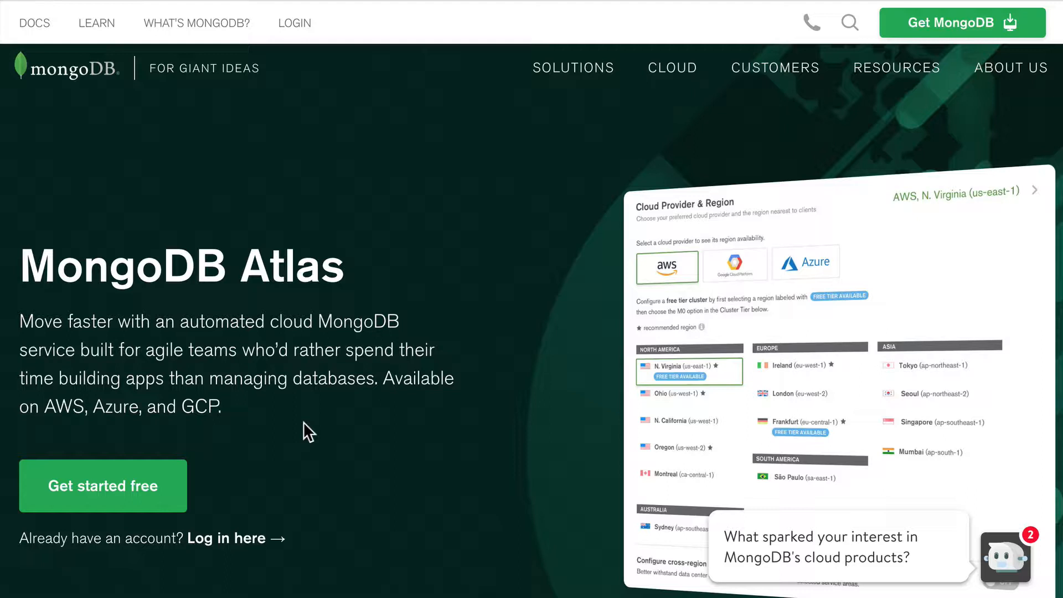
mouse_move(254, 498)
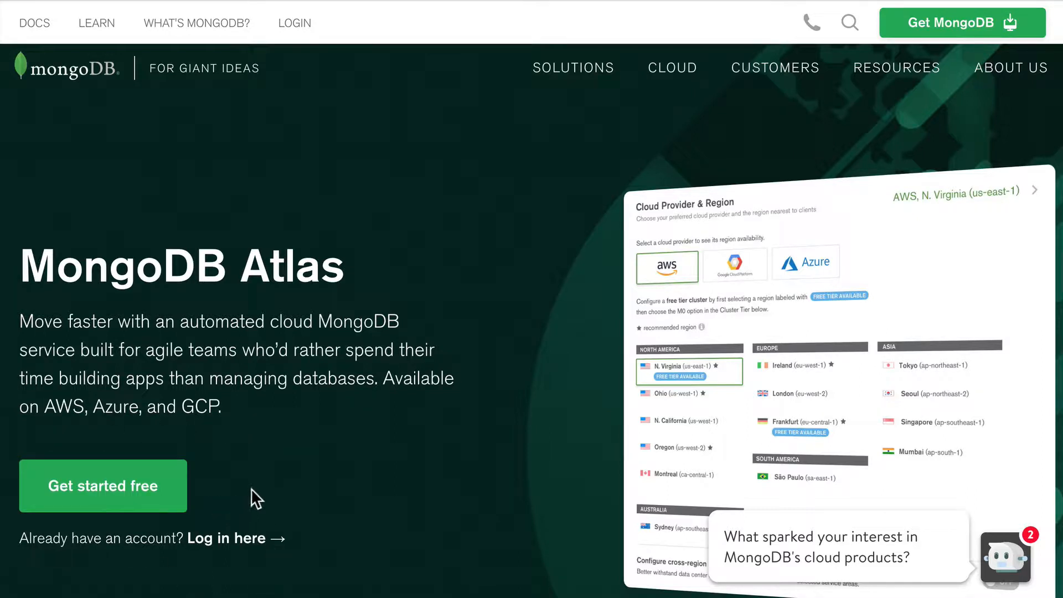
mouse_move(363, 418)
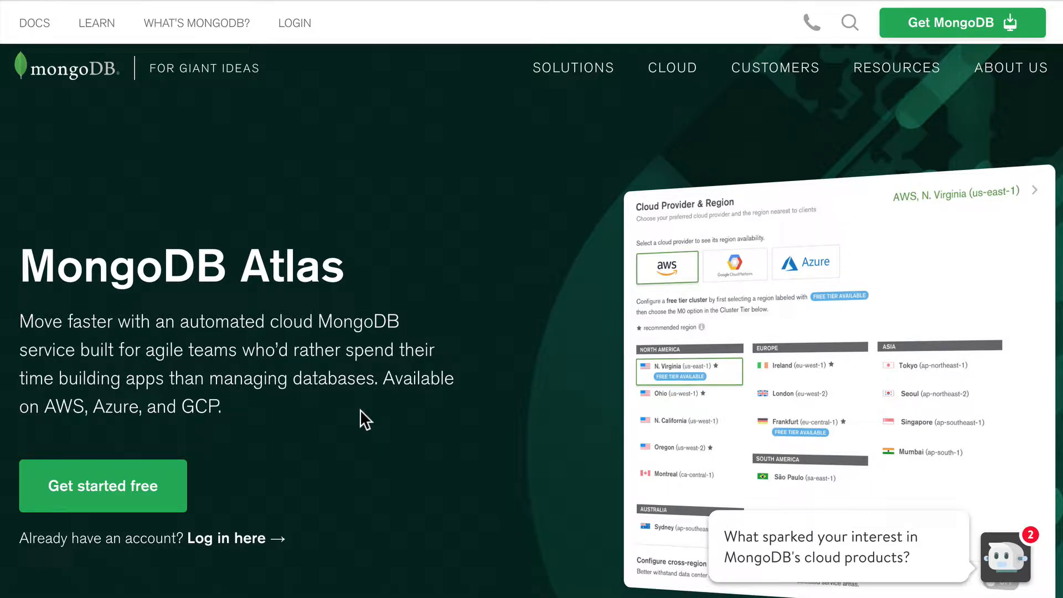
mouse_move(381, 429)
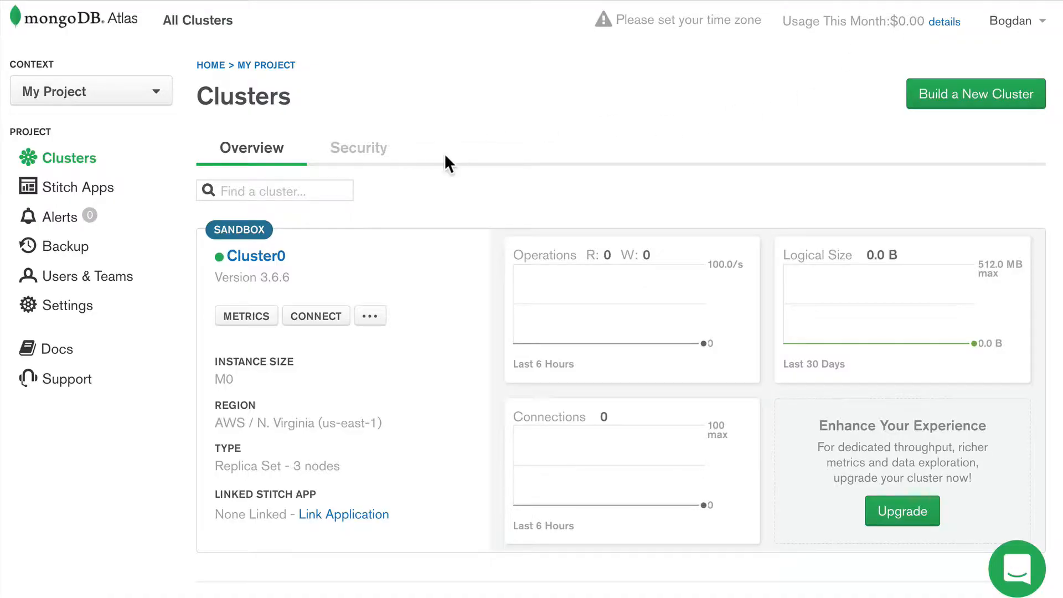
mouse_move(449, 240)
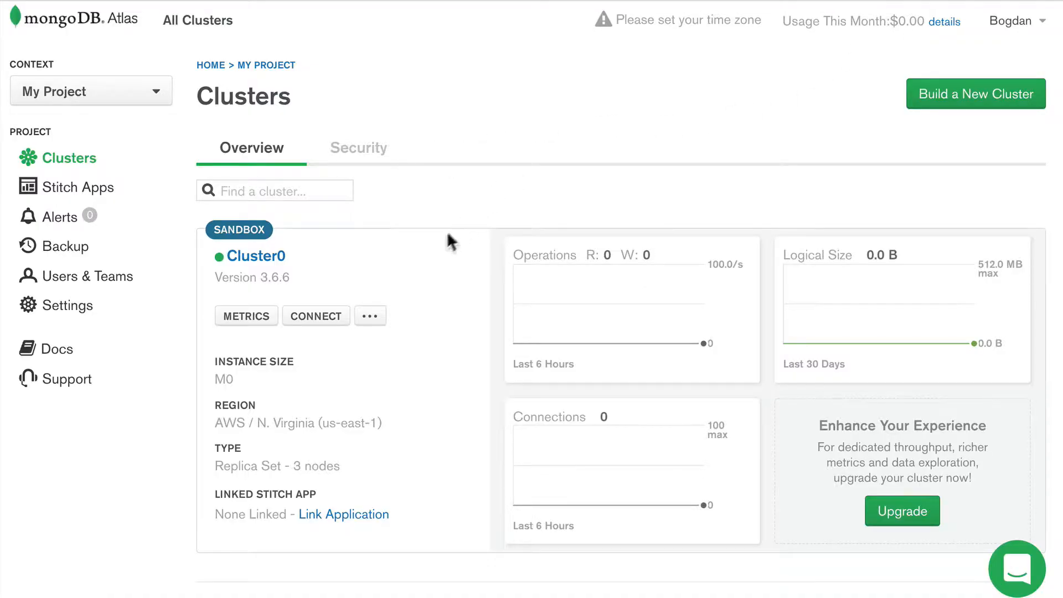
mouse_move(310, 287)
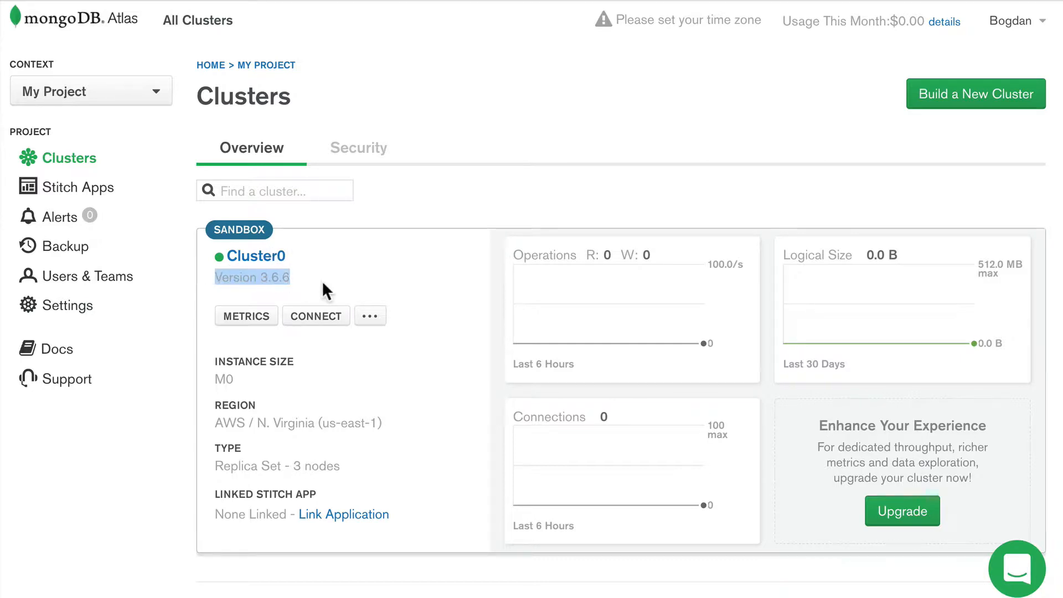
click(326, 291)
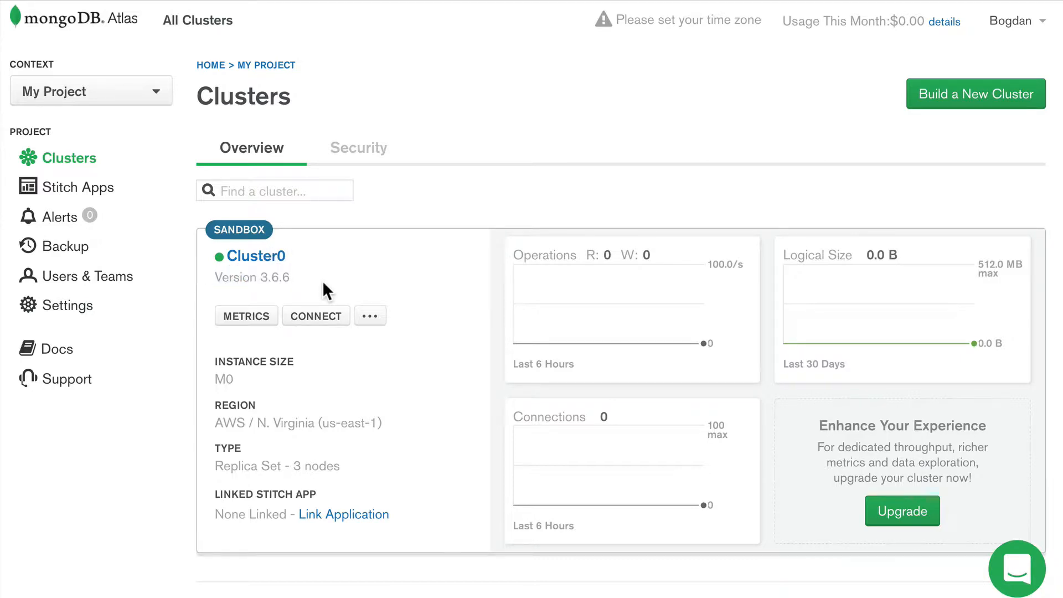
mouse_move(264, 265)
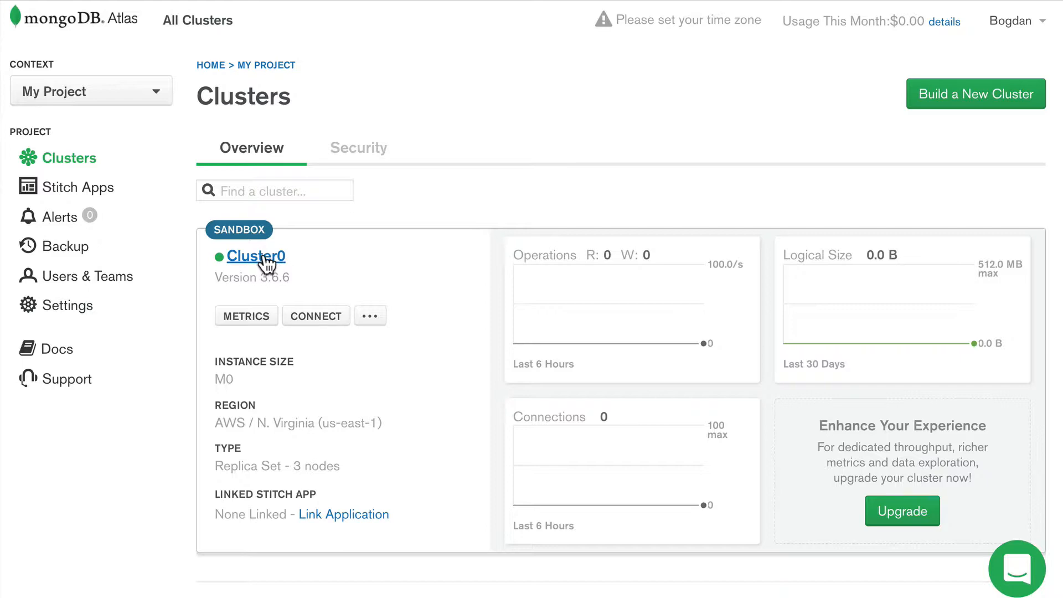
Open Cluster0's details and select its M0 instance size value
click(256, 257)
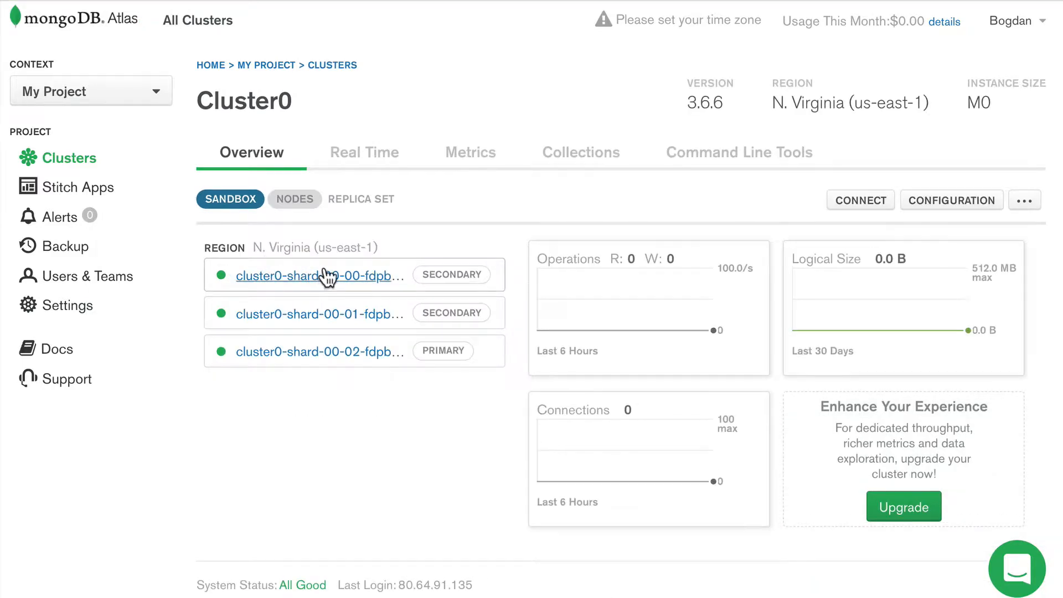
mouse_move(326, 383)
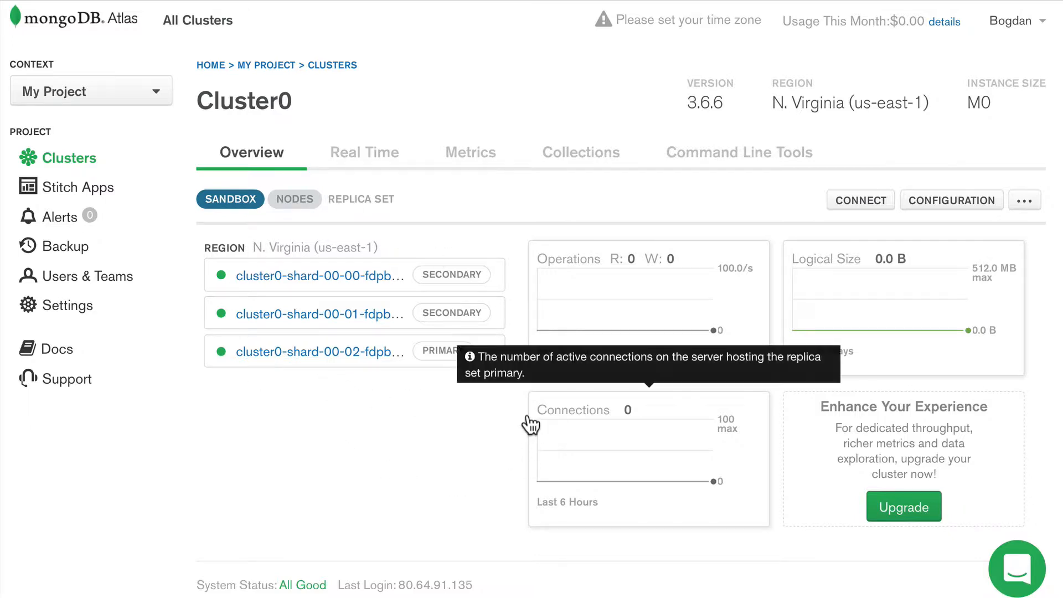
mouse_move(414, 217)
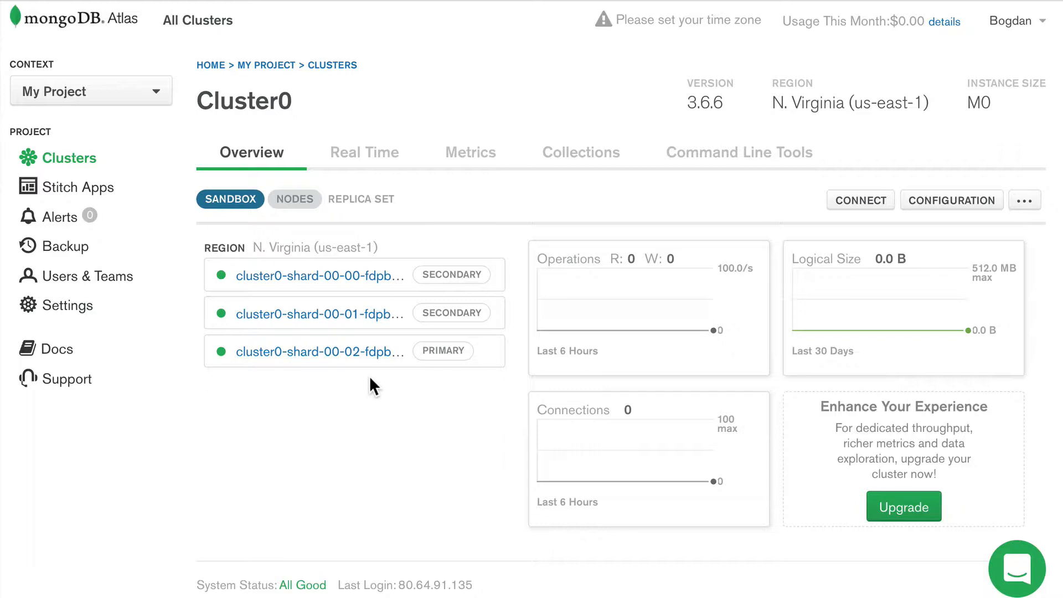
mouse_move(789, 262)
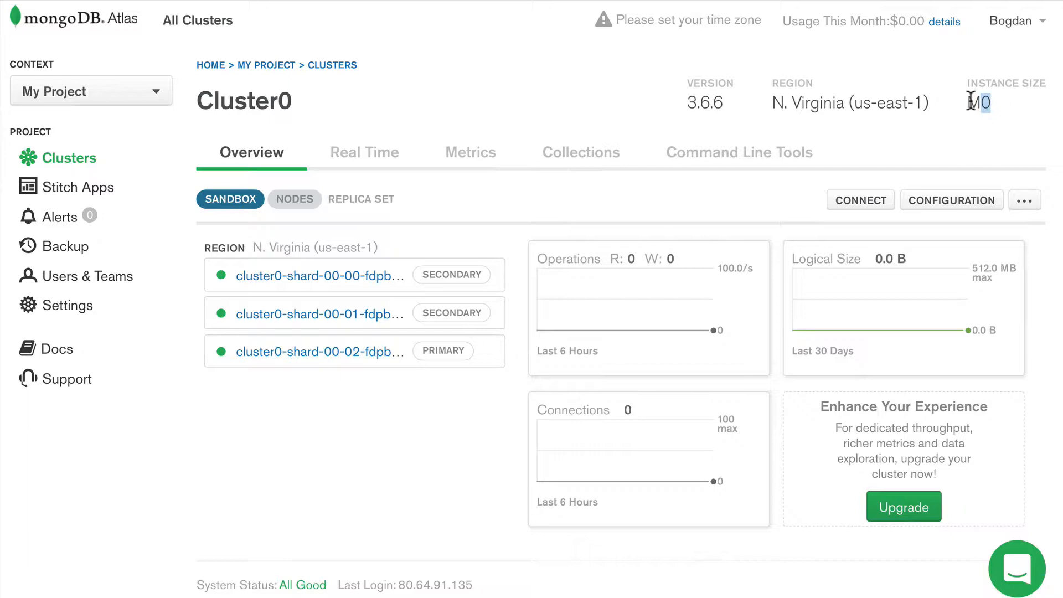
double_click(979, 103)
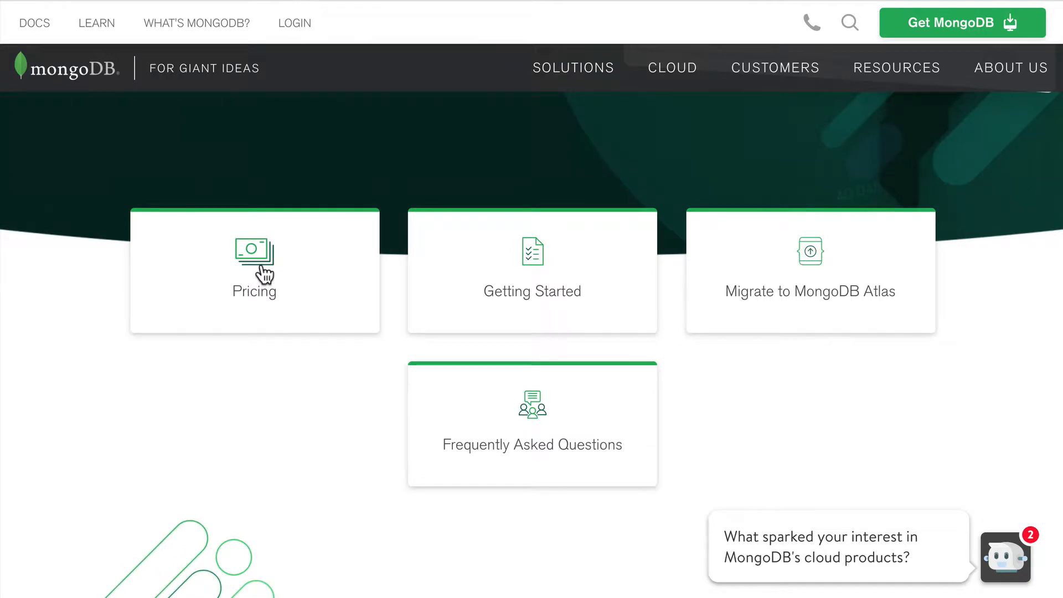
View the Atlas pricing plans, including the Free tier's 512 MB storage
click(259, 276)
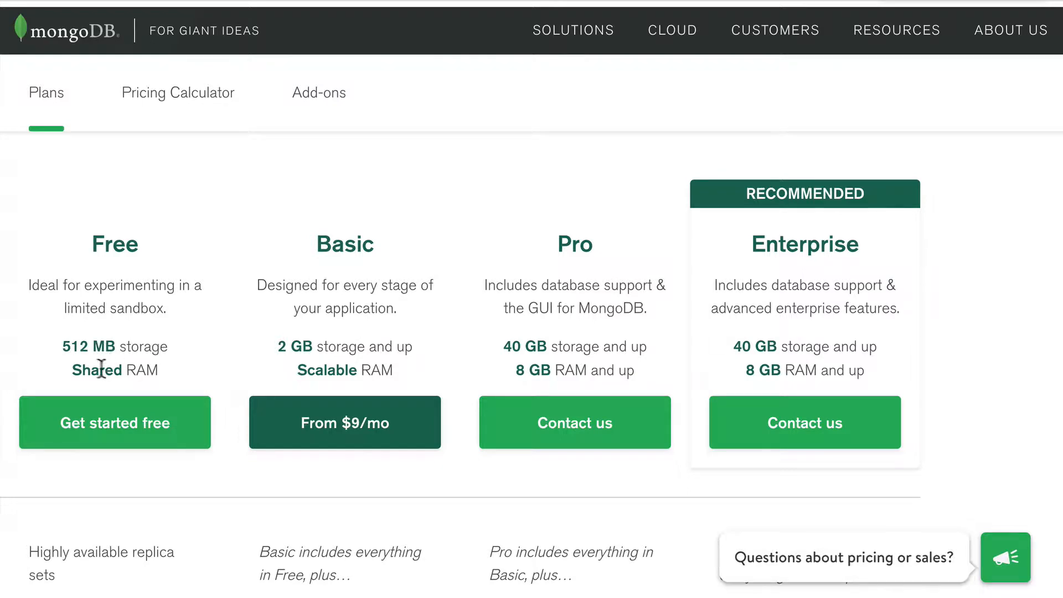
mouse_move(174, 352)
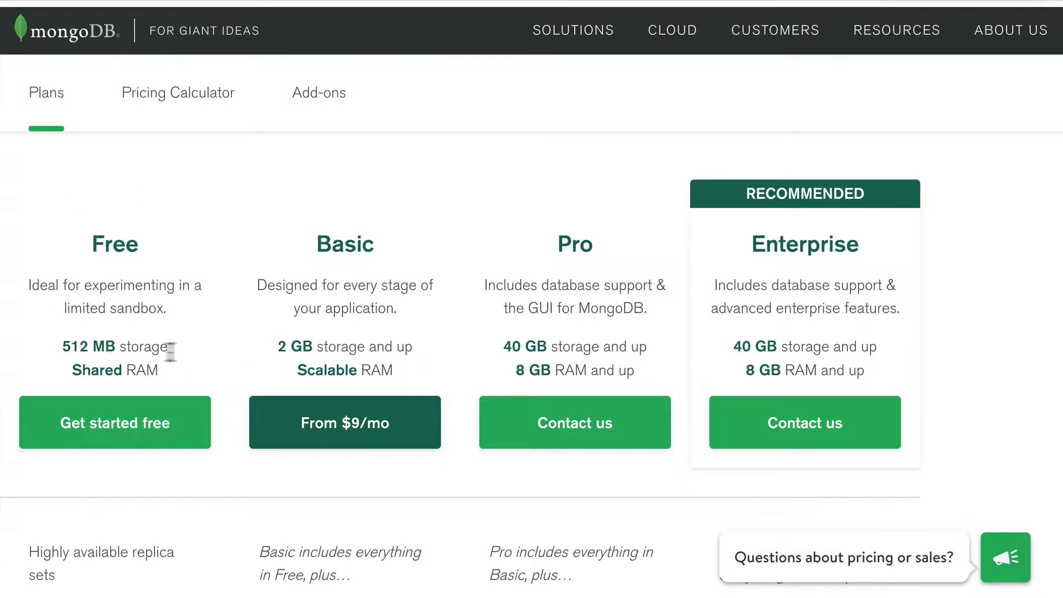
mouse_move(183, 367)
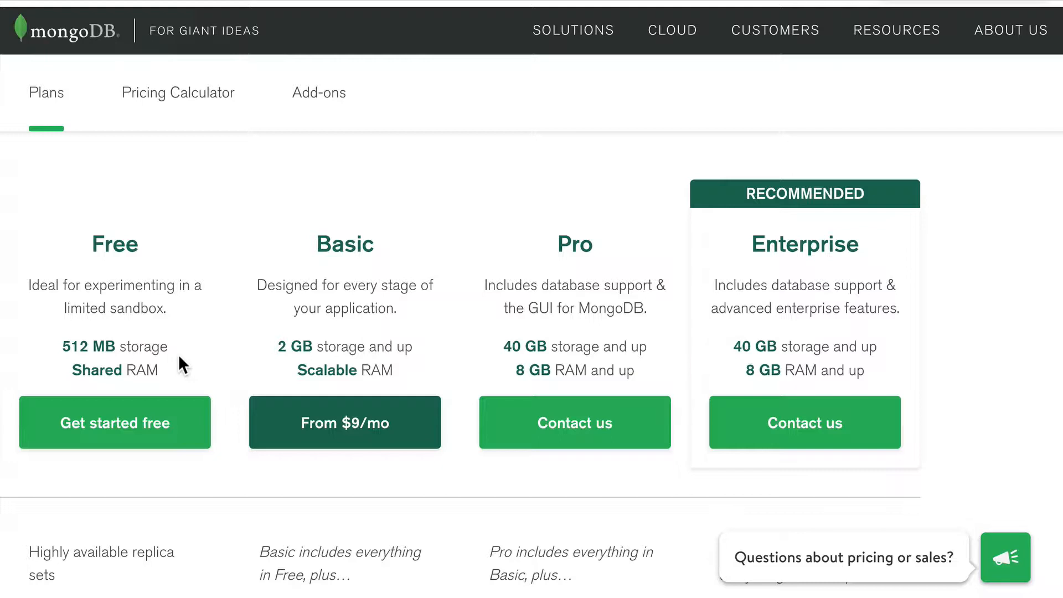
mouse_move(631, 327)
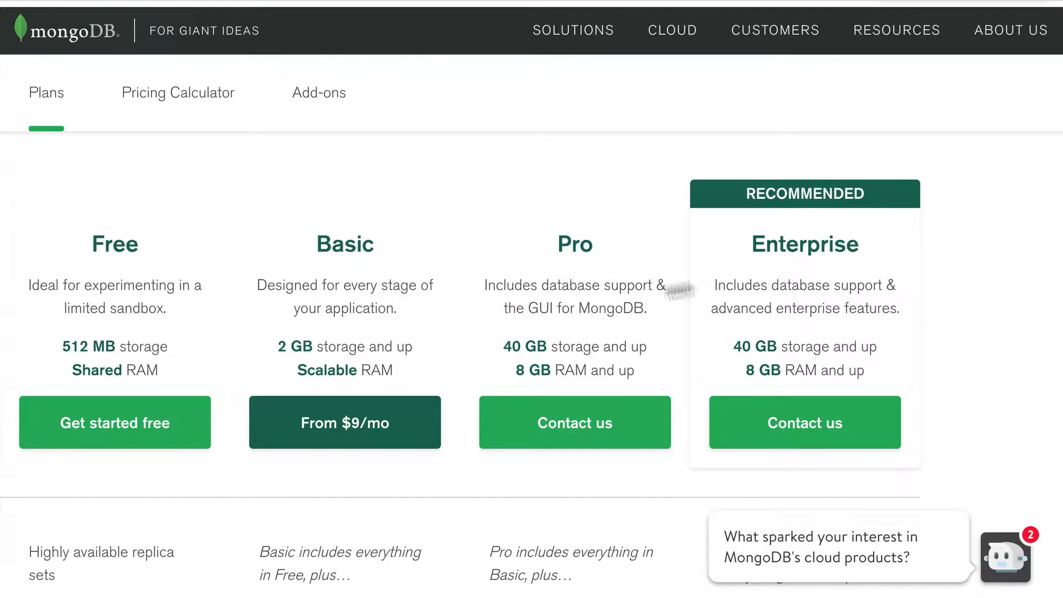
scroll(up, 3)
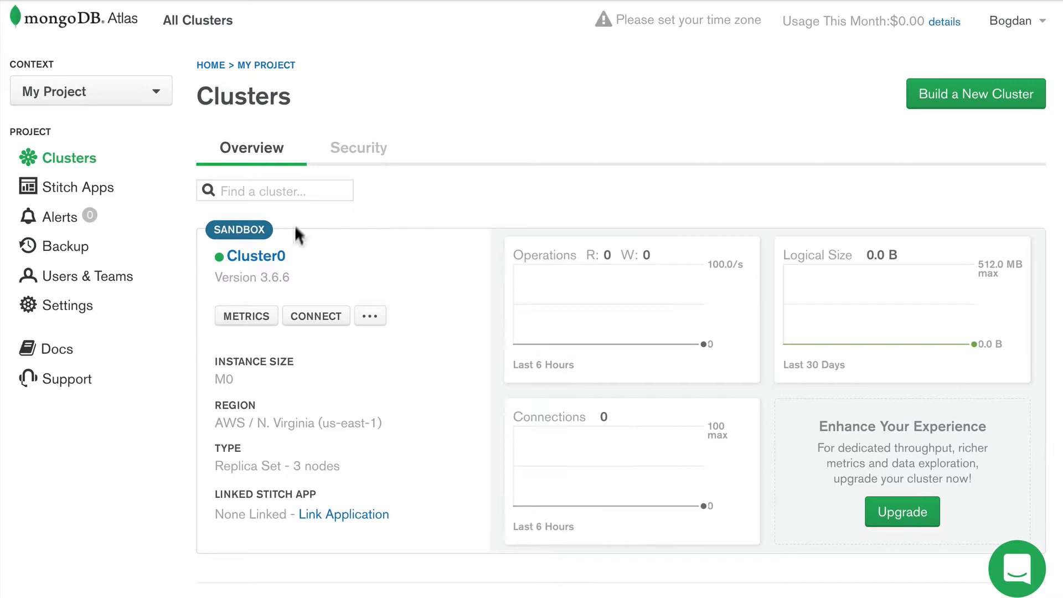
Open the Connect to Cluster0 dialog from the Cluster0 card
click(316, 316)
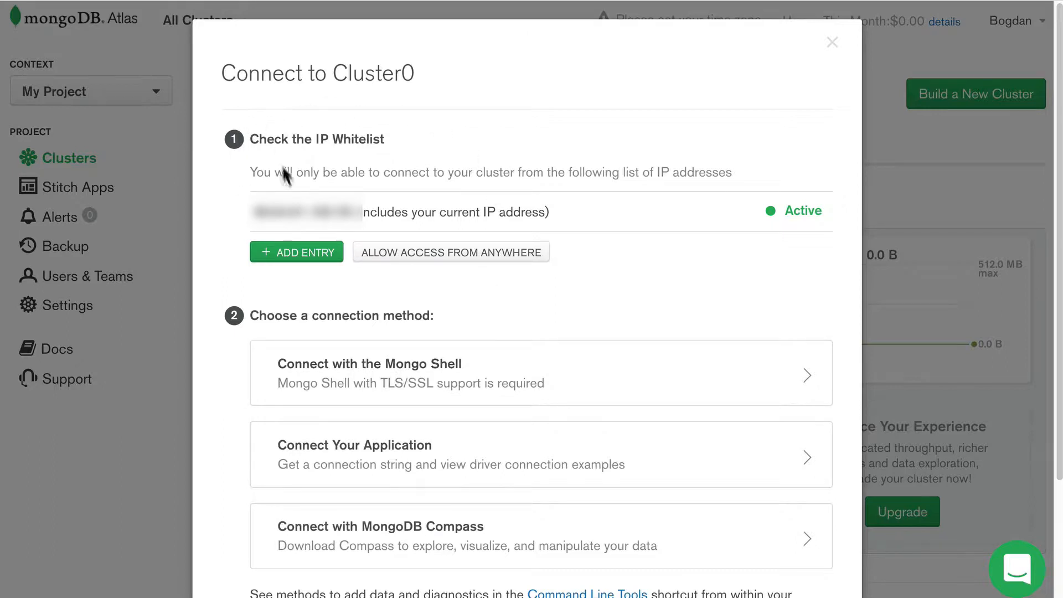
mouse_move(459, 393)
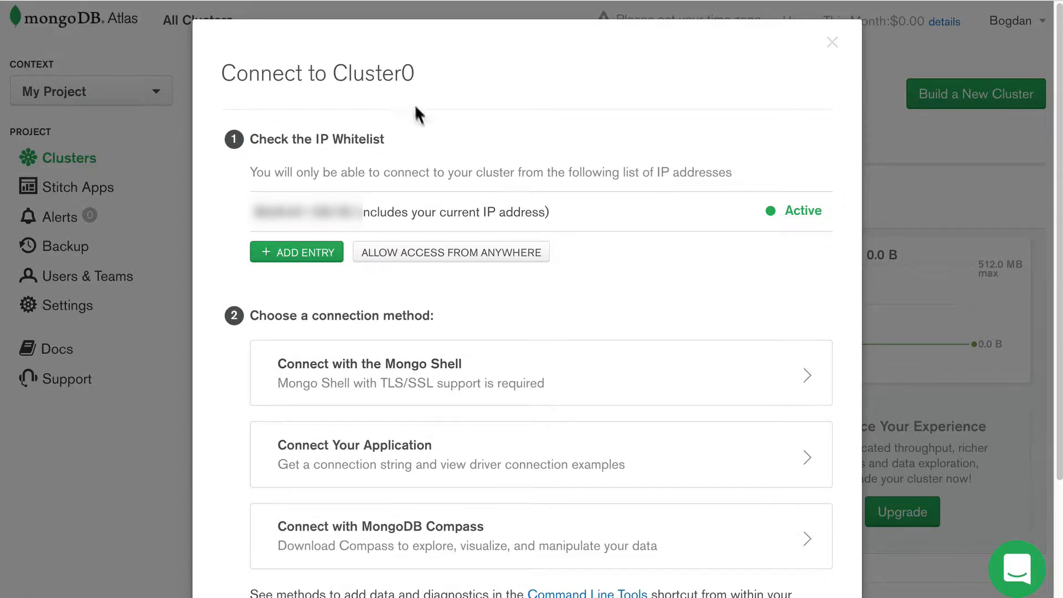
mouse_move(485, 414)
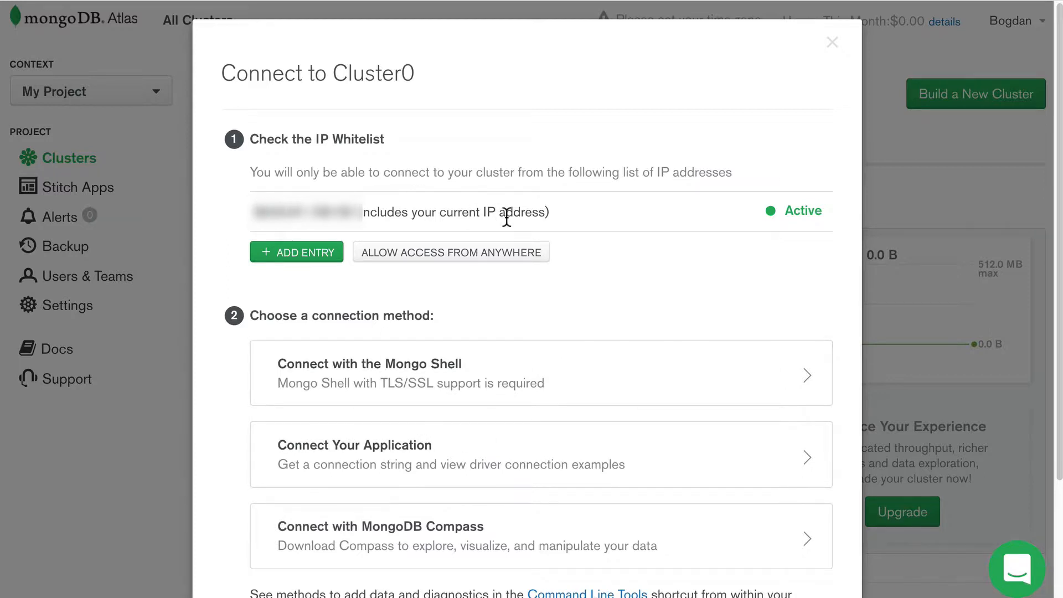
mouse_move(535, 322)
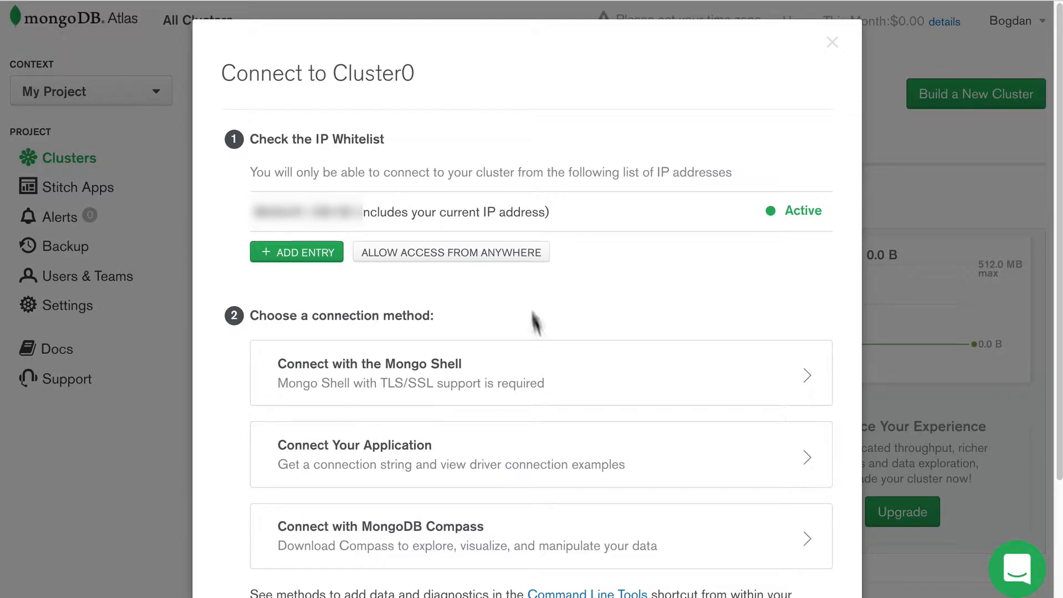
mouse_move(508, 383)
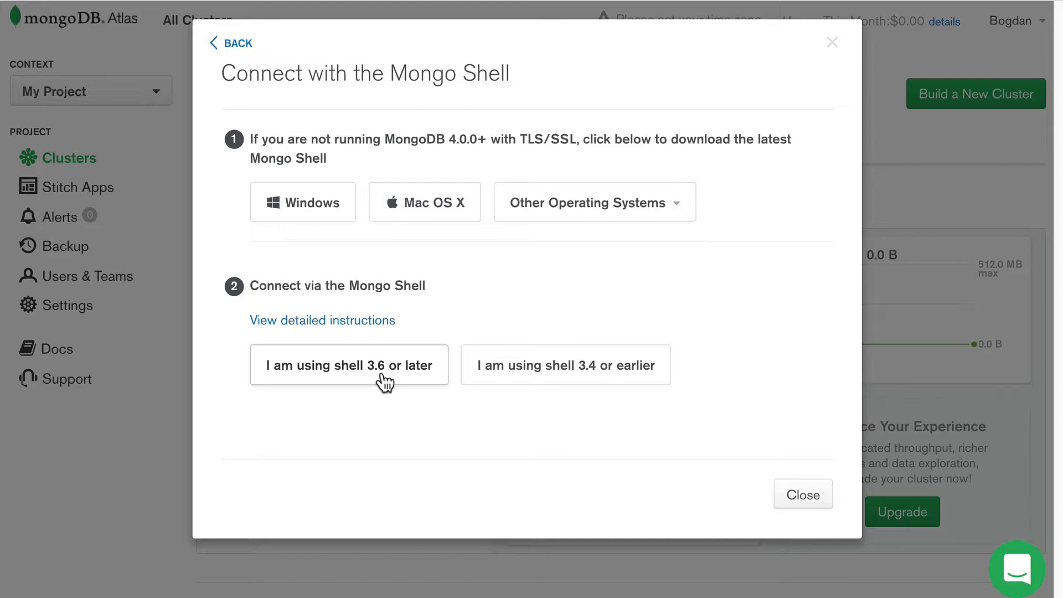
mouse_move(395, 383)
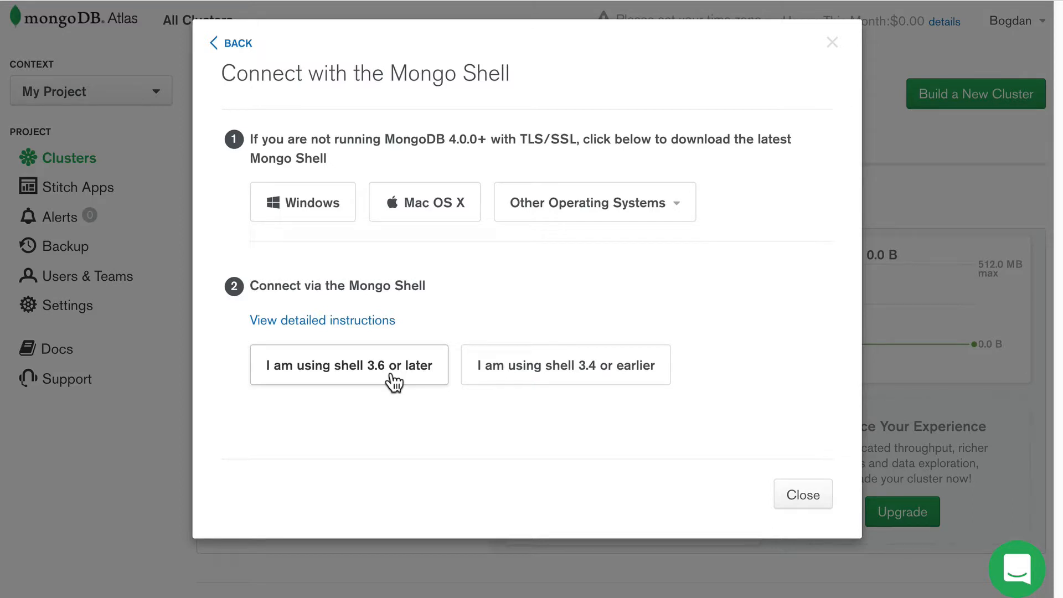
Reveal the Mongo Shell connection string for shell 3.6 or later
click(349, 365)
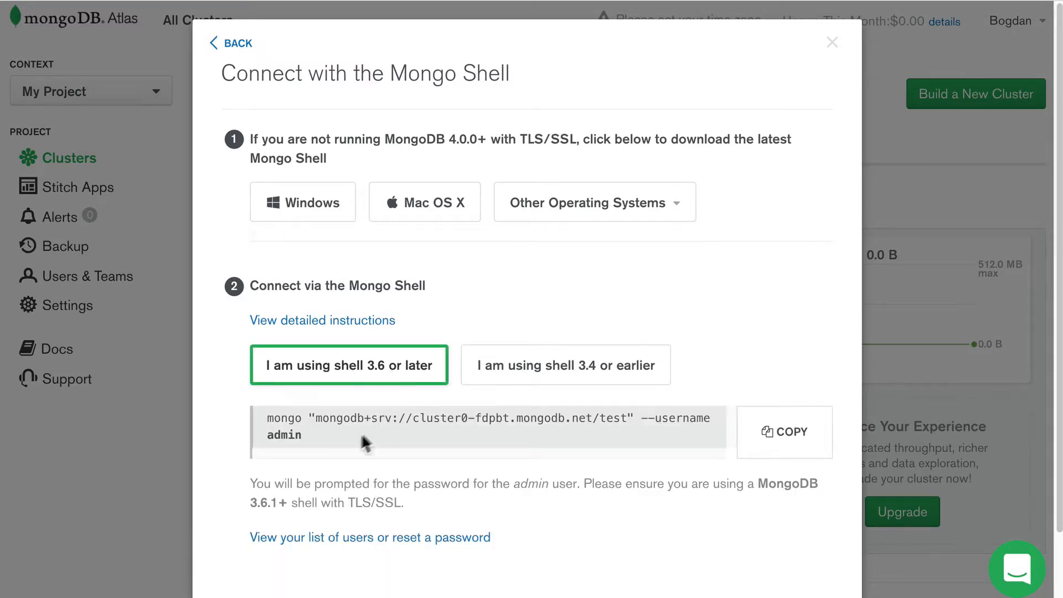
mouse_move(487, 438)
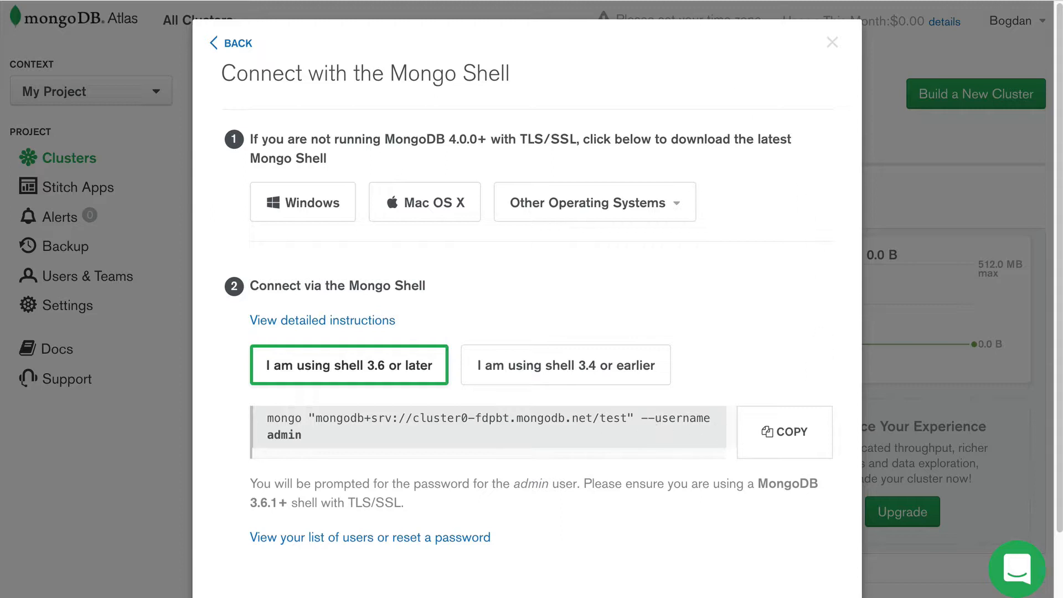
mouse_move(768, 371)
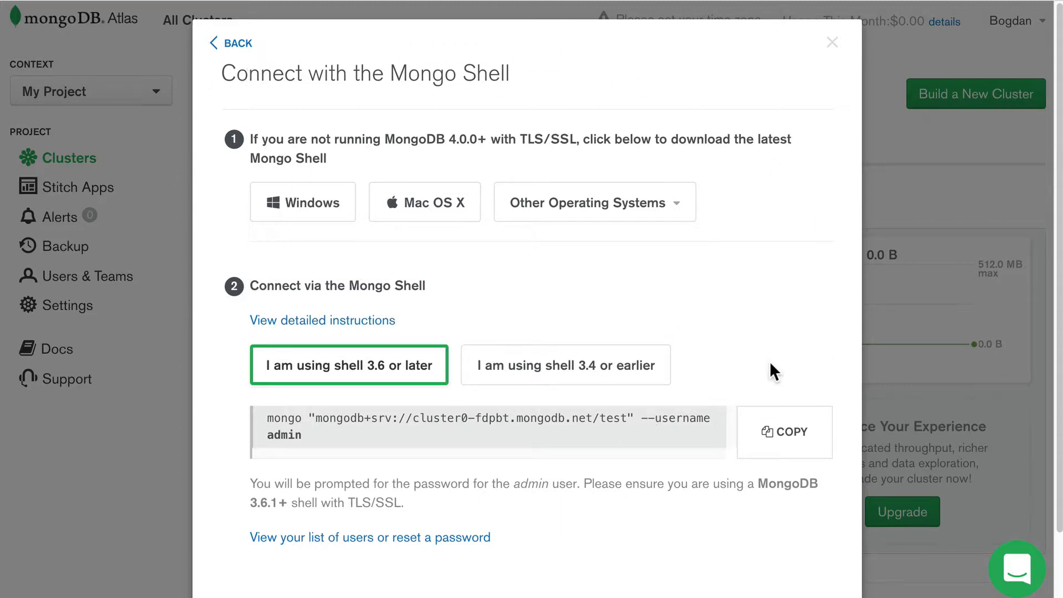
mouse_move(799, 439)
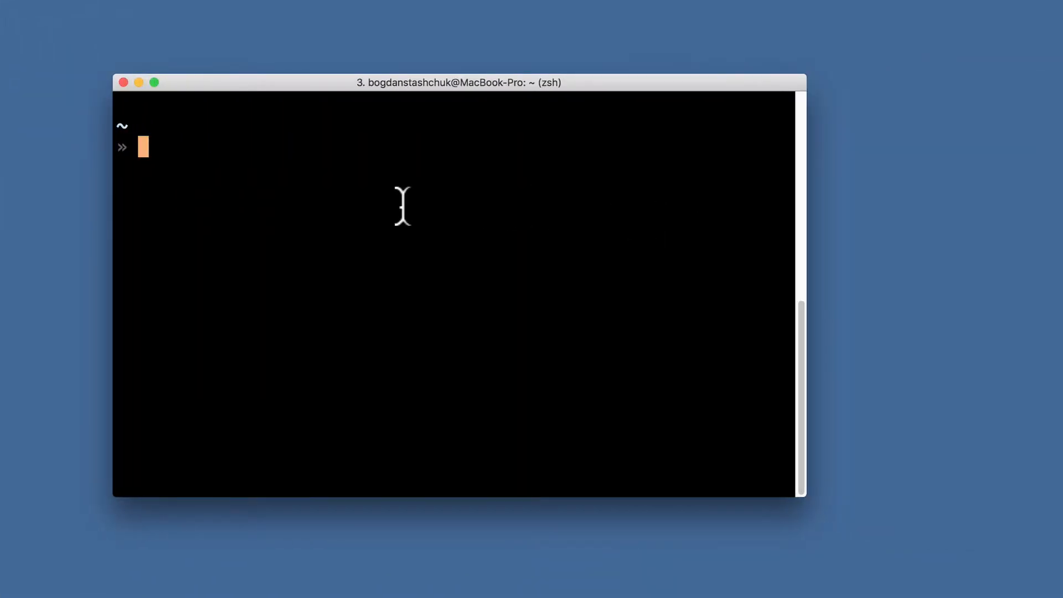
Enter the mongo command for cluster0-fdpbt.mongodb.net/test with username admin
text(mongo "mongodb+srv://cluster0-fdpbt.mongodb.net/test" --username admin)
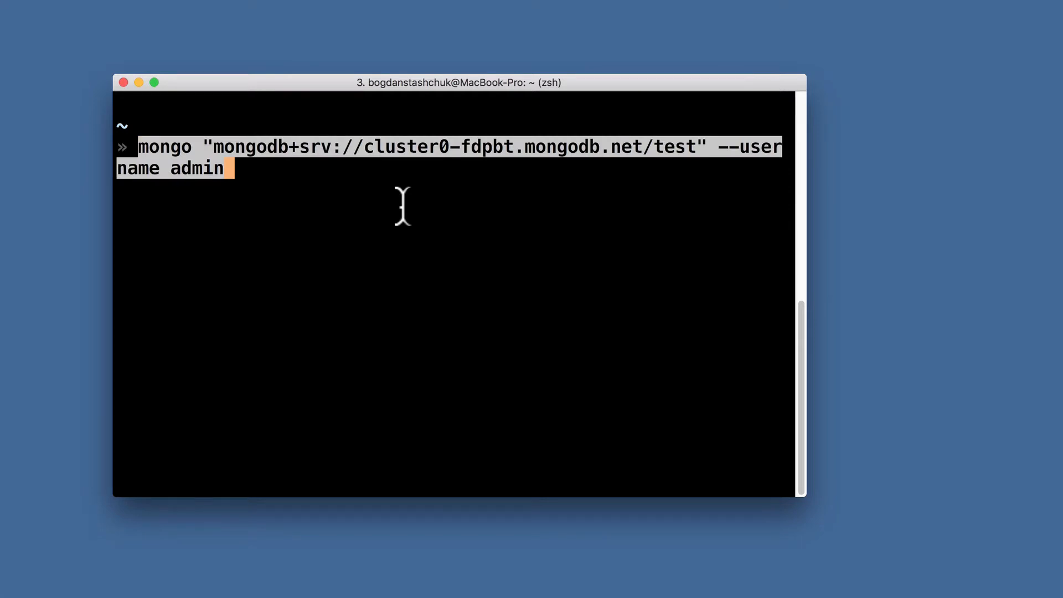
mouse_move(201, 180)
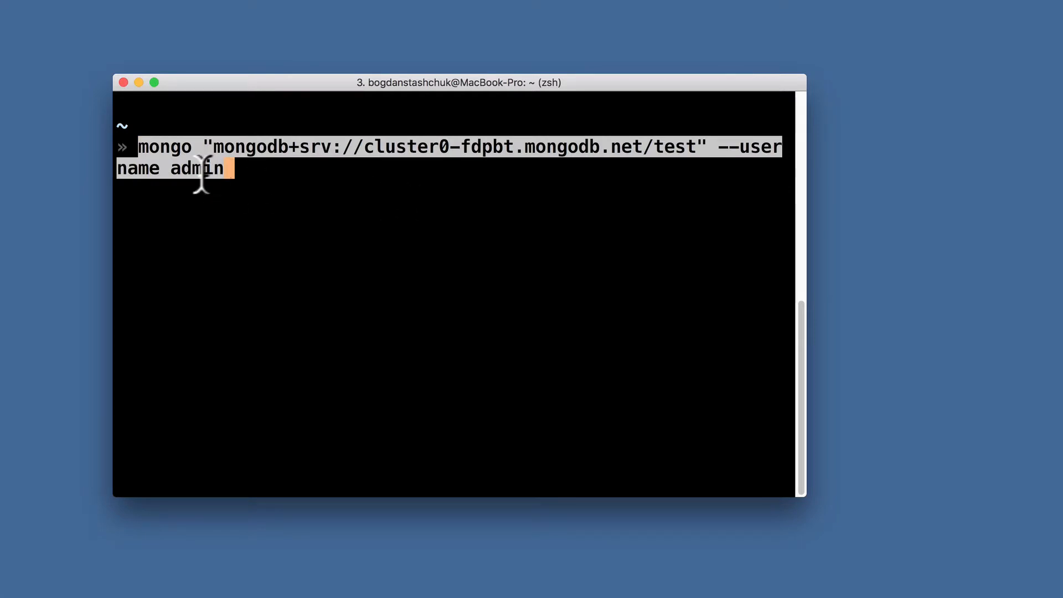
mouse_move(257, 183)
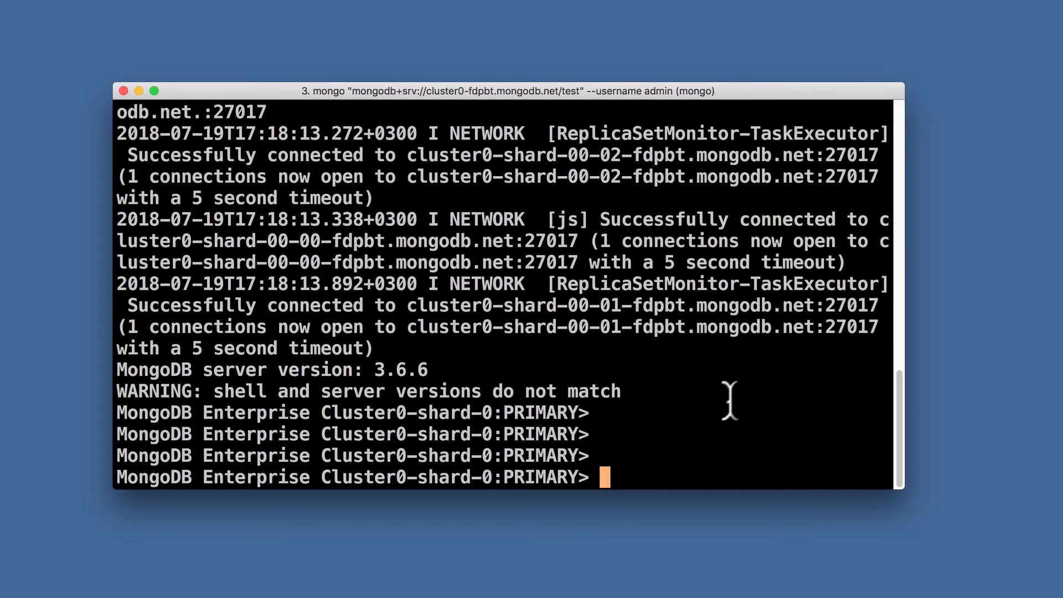
mouse_move(120, 406)
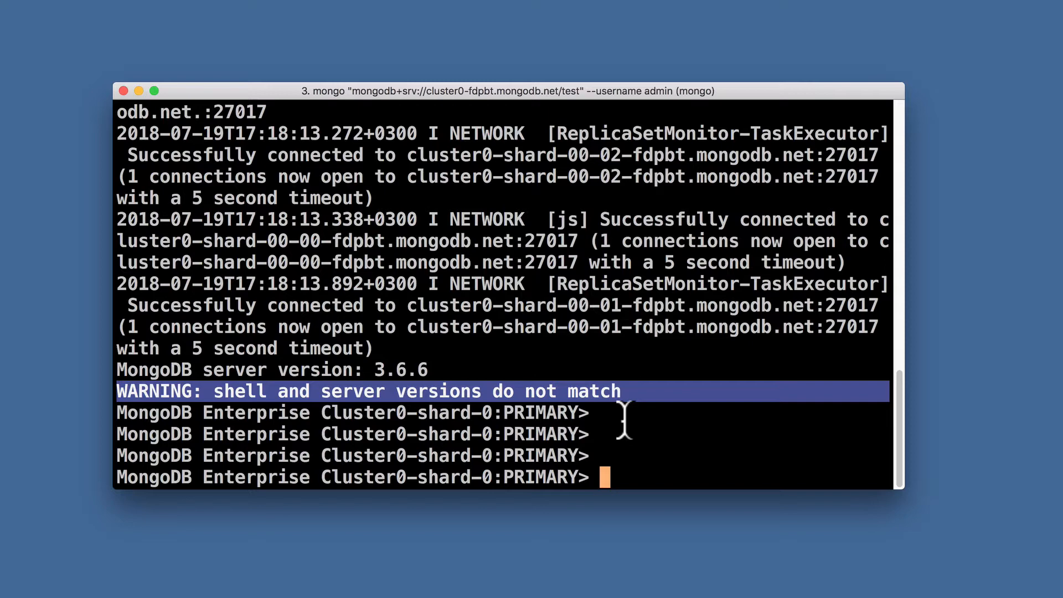
mouse_move(585, 419)
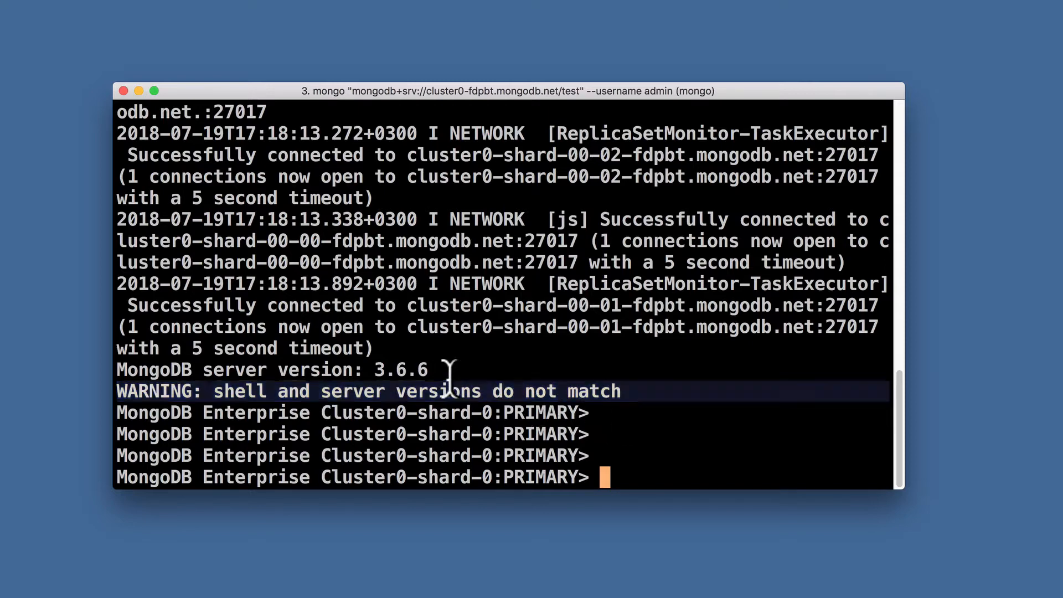
double_click(399, 370)
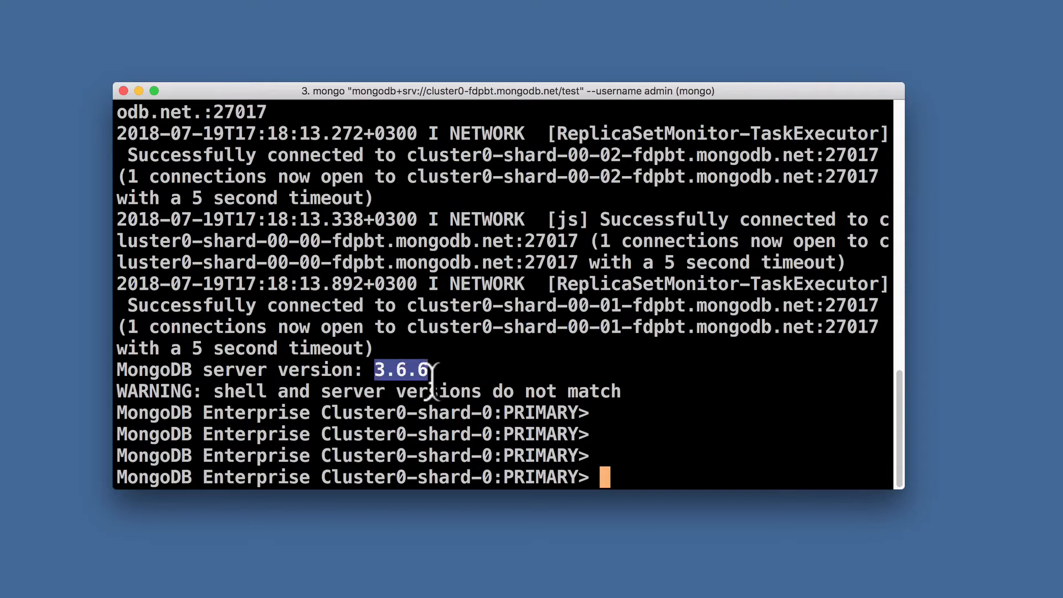
mouse_move(464, 397)
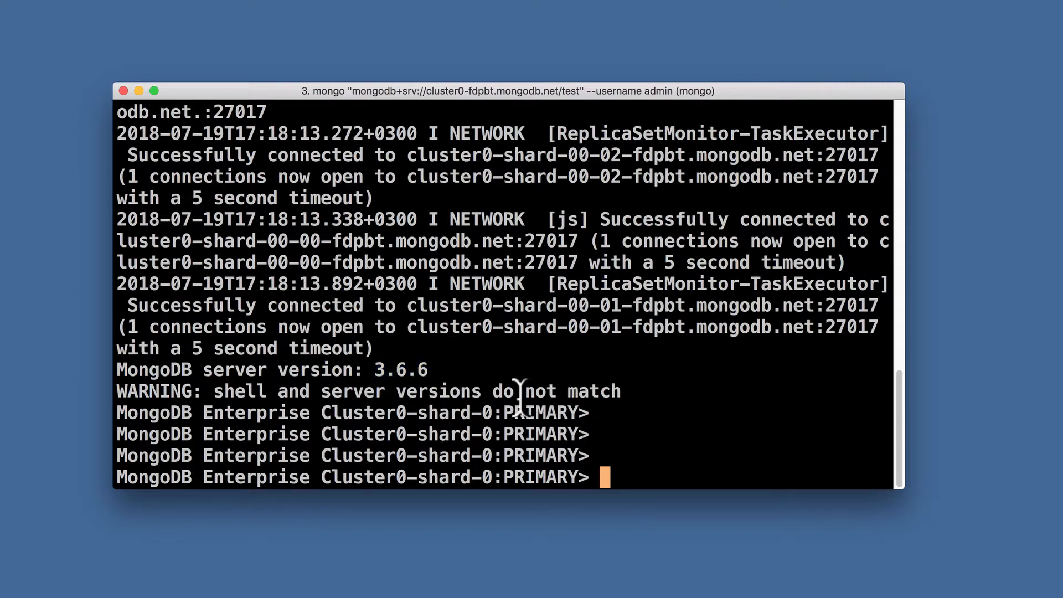
mouse_move(616, 447)
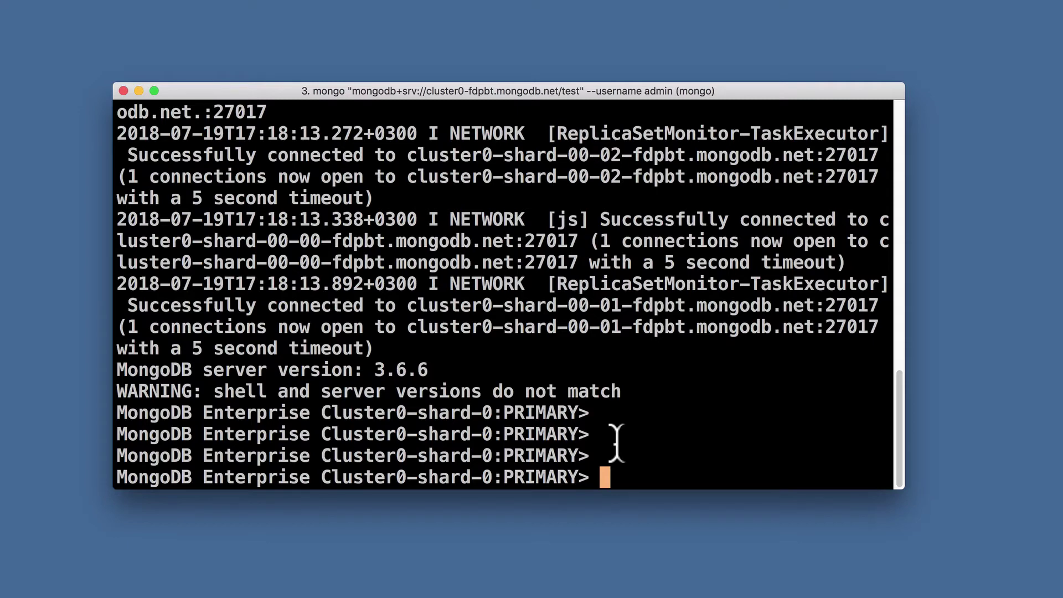
Run db.version() in the Cluster0 shell, which reports 3.6.6
text(db.version()
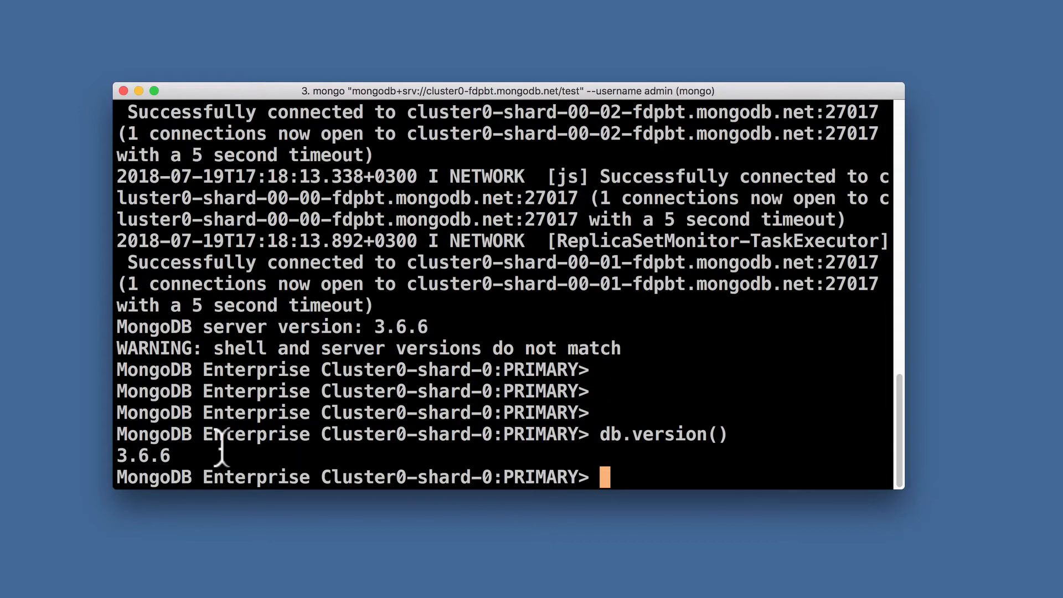
mouse_move(166, 468)
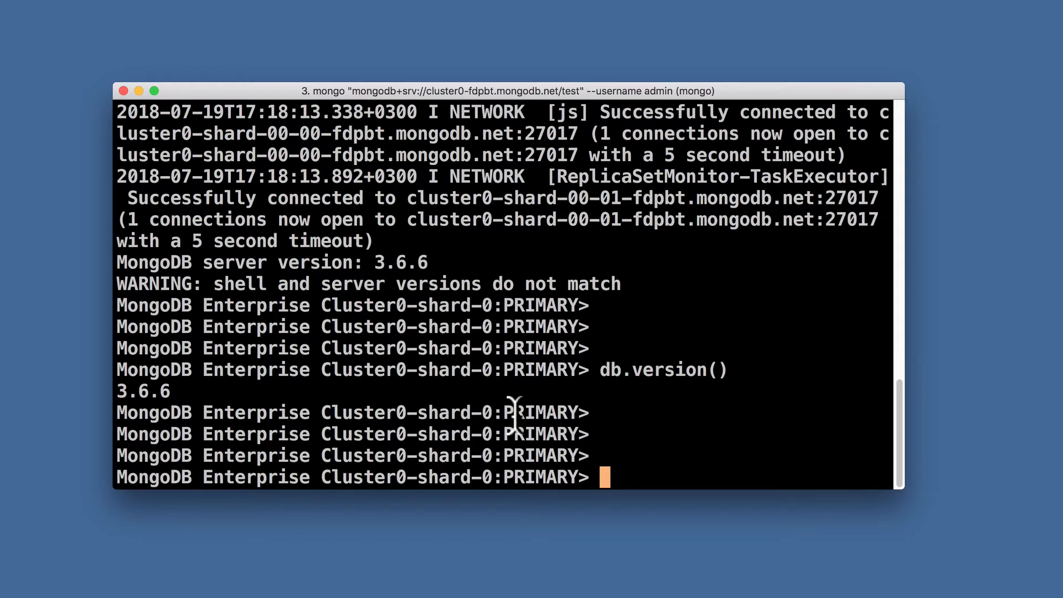
mouse_move(457, 455)
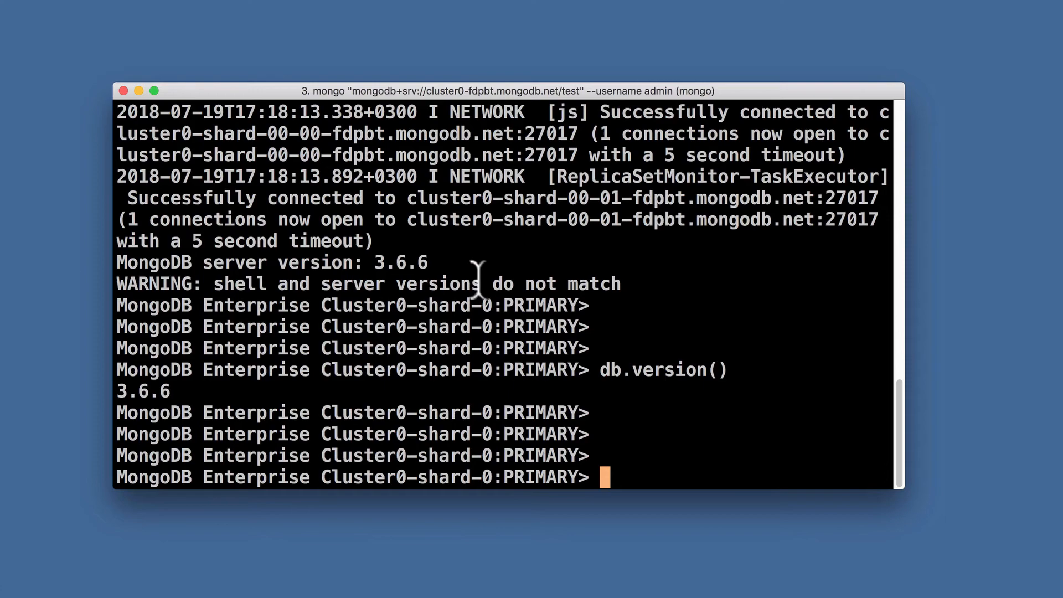
mouse_move(539, 382)
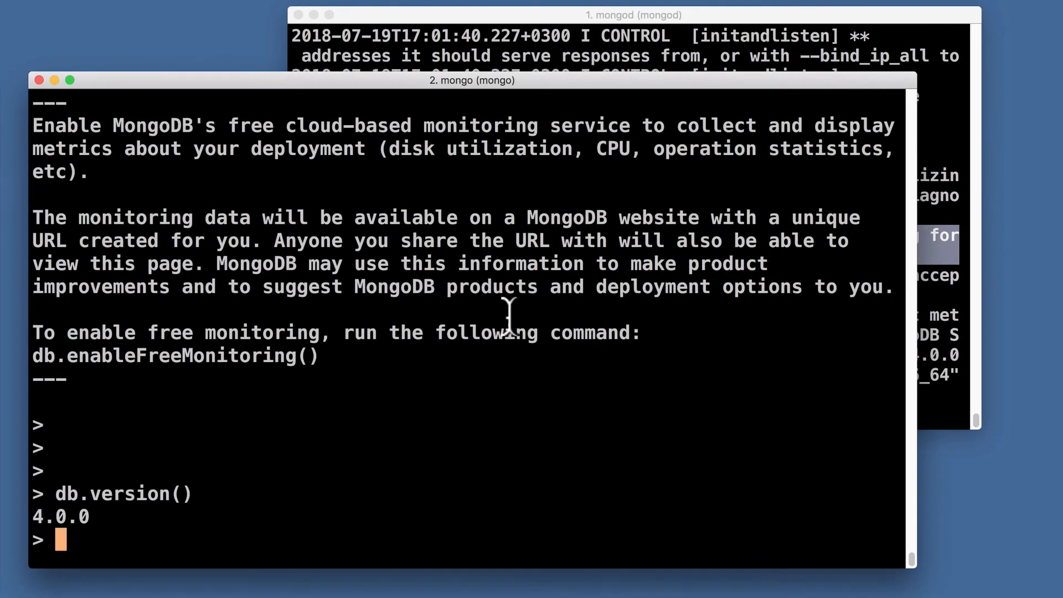
Add blank lines in the local mongo shell below its 4.0.0 version output
key(Enter)
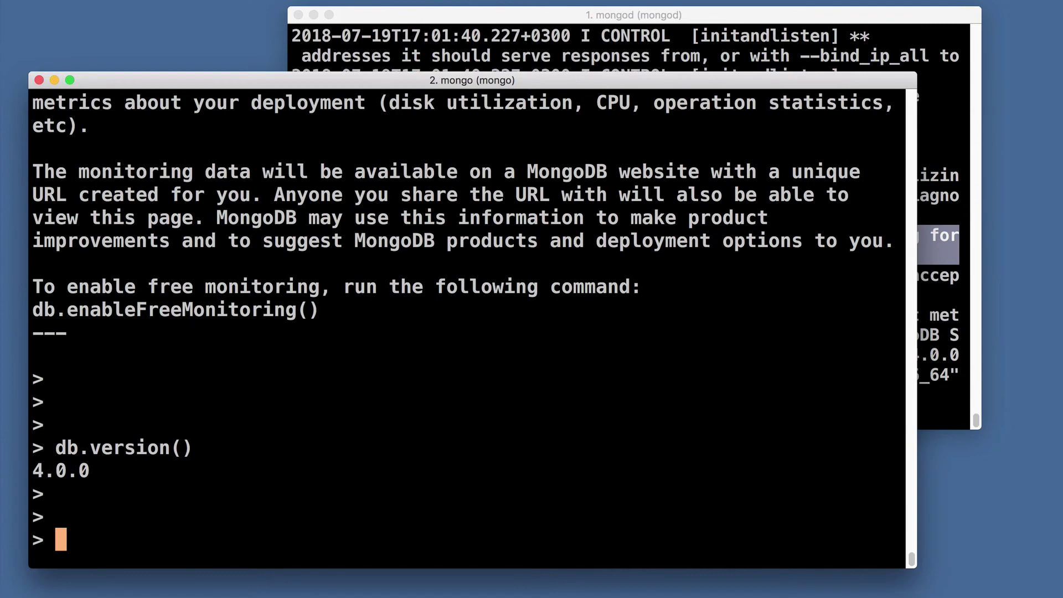
mouse_move(238, 508)
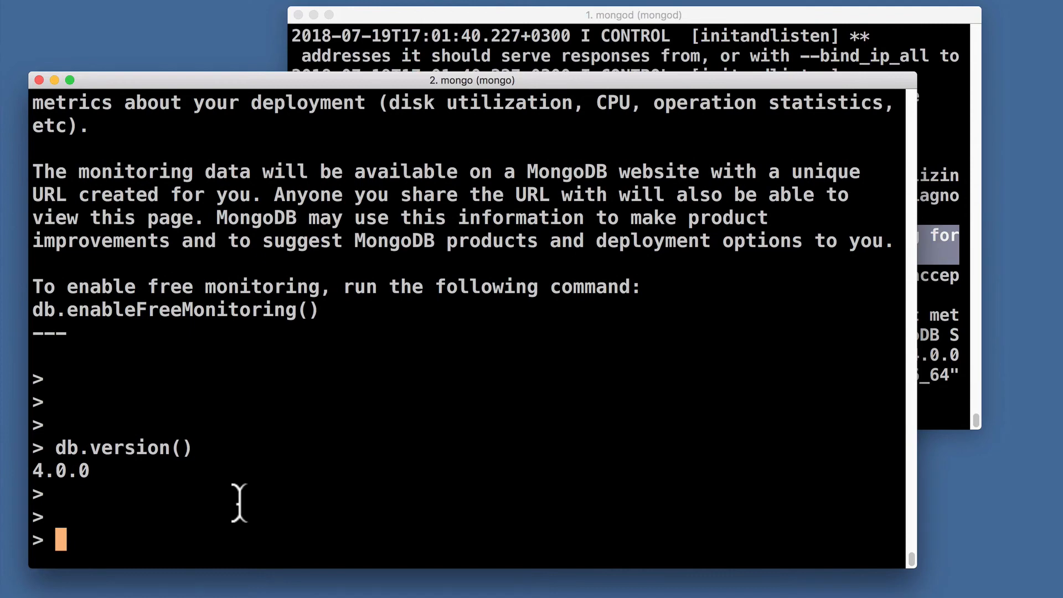